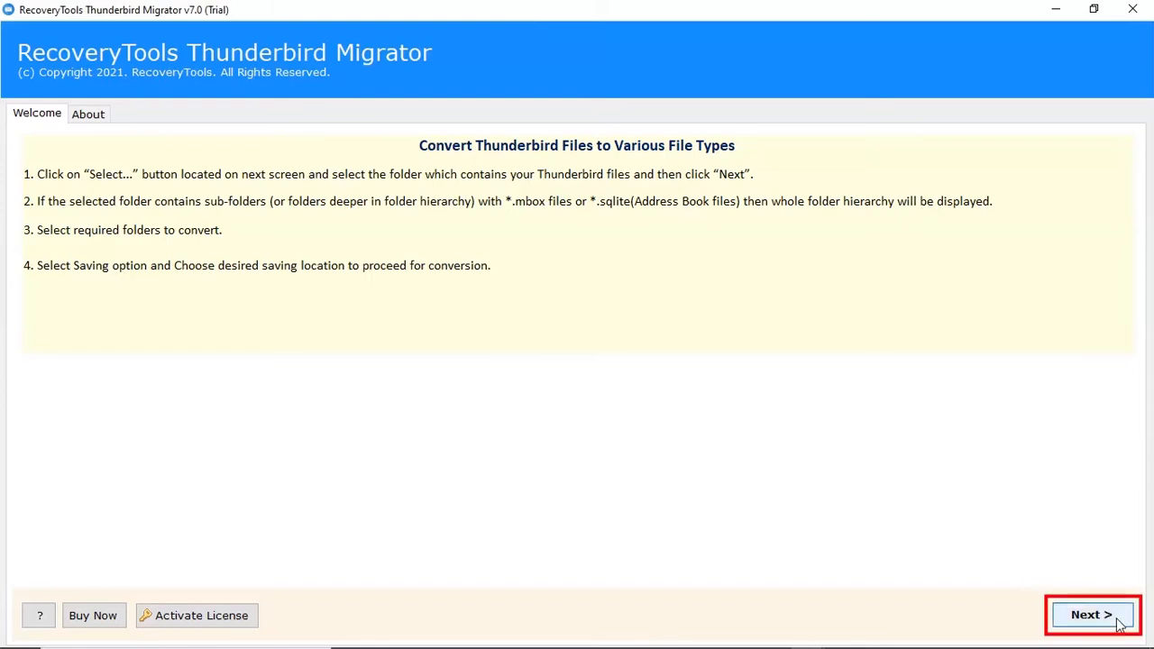
Advance from the Welcome screen to the Select File(s) step for the Thunderbird profile
left_click(1093, 613)
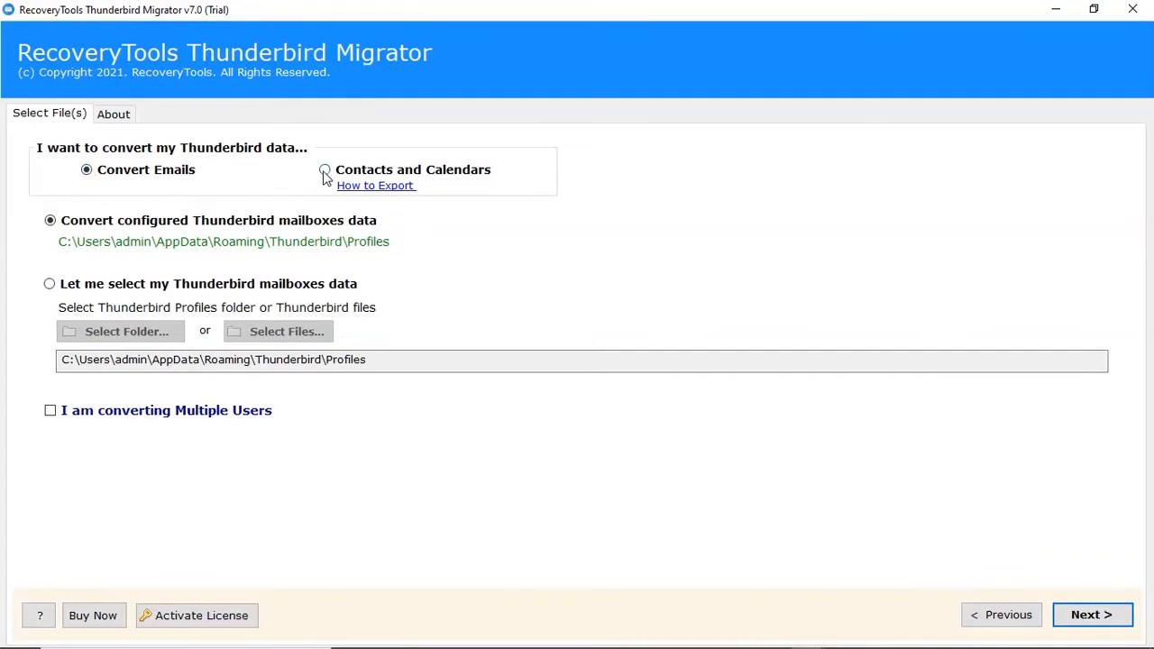
left_click(325, 169)
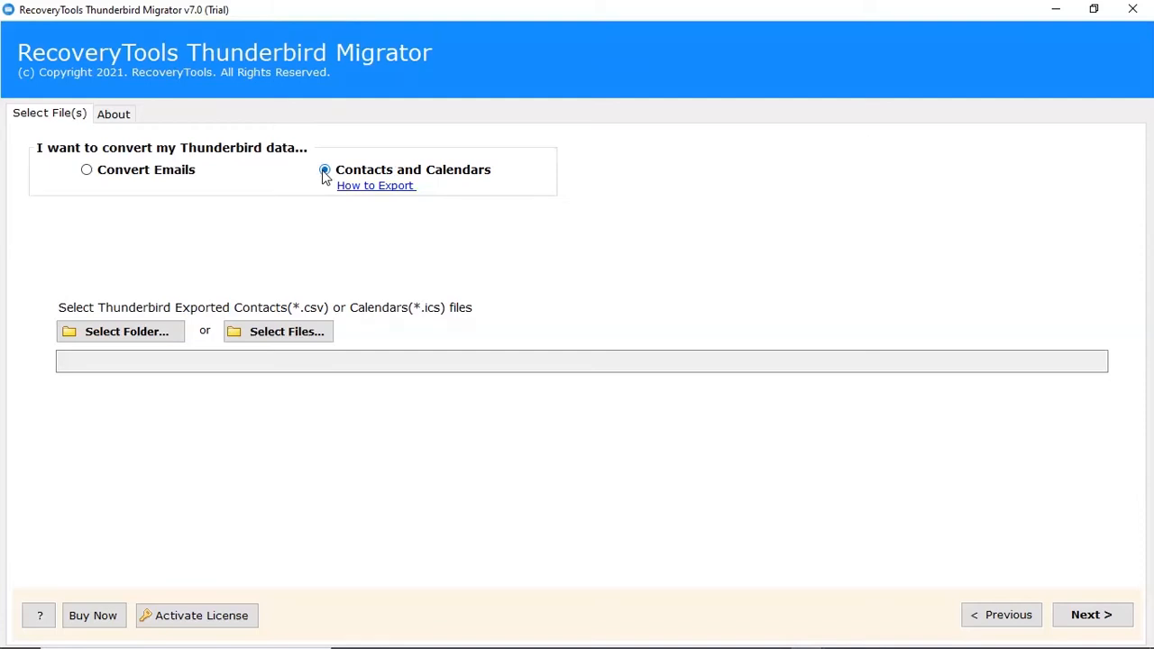
left_click(86, 170)
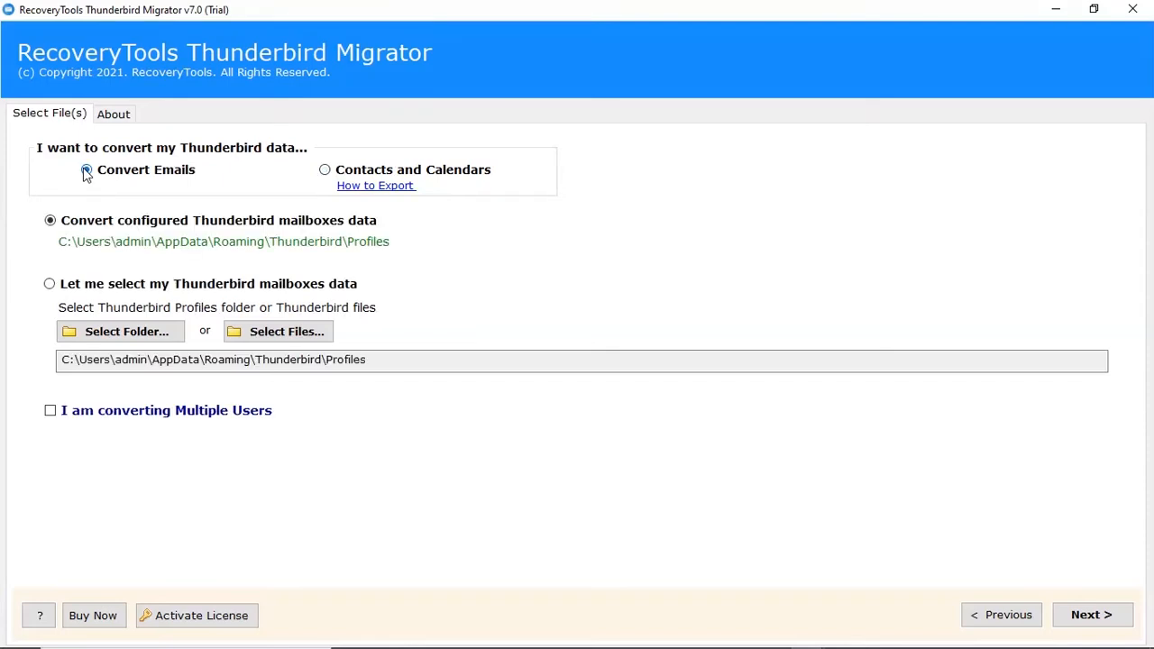
left_click(86, 170)
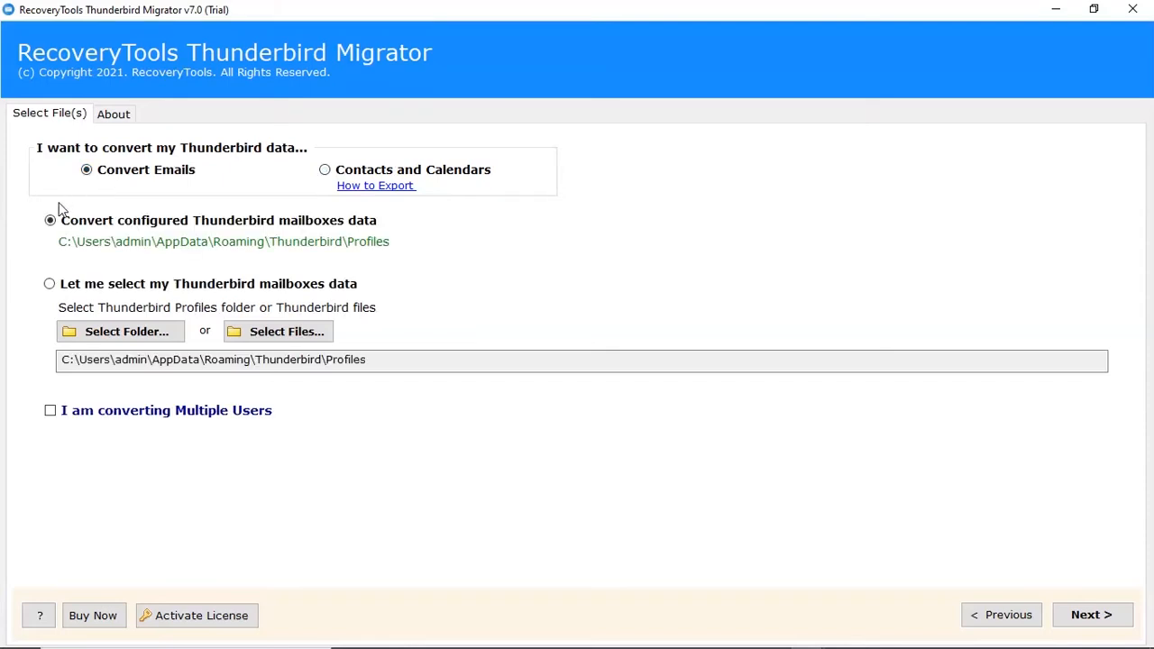
left_click(50, 220)
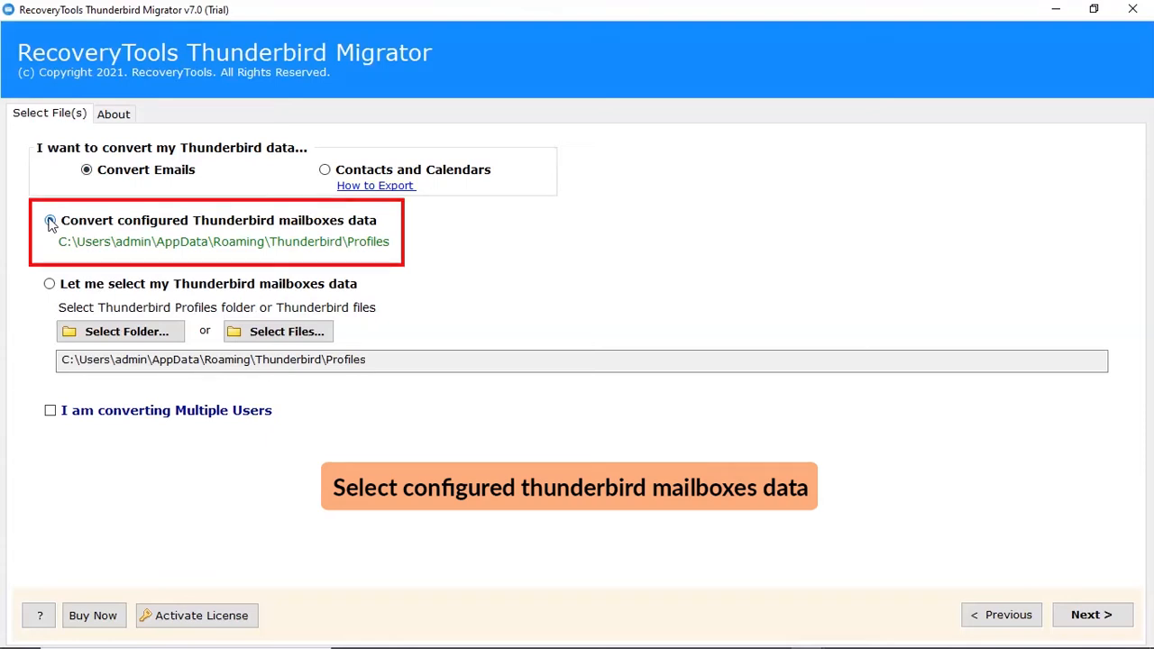
left_click(51, 220)
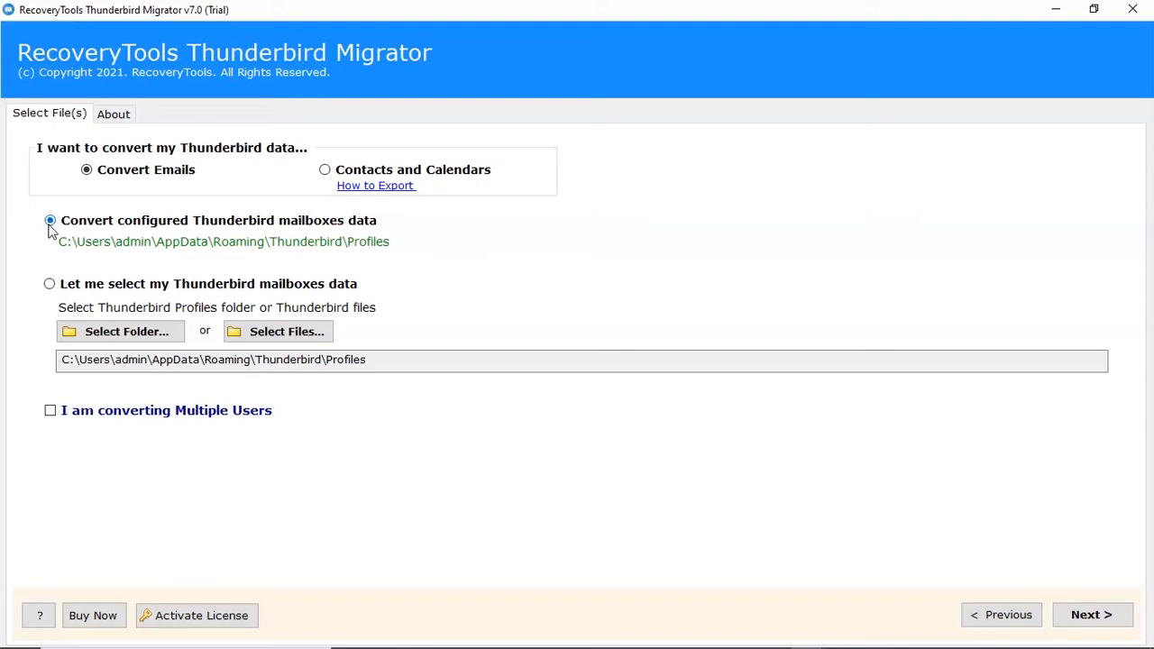
left_click(51, 284)
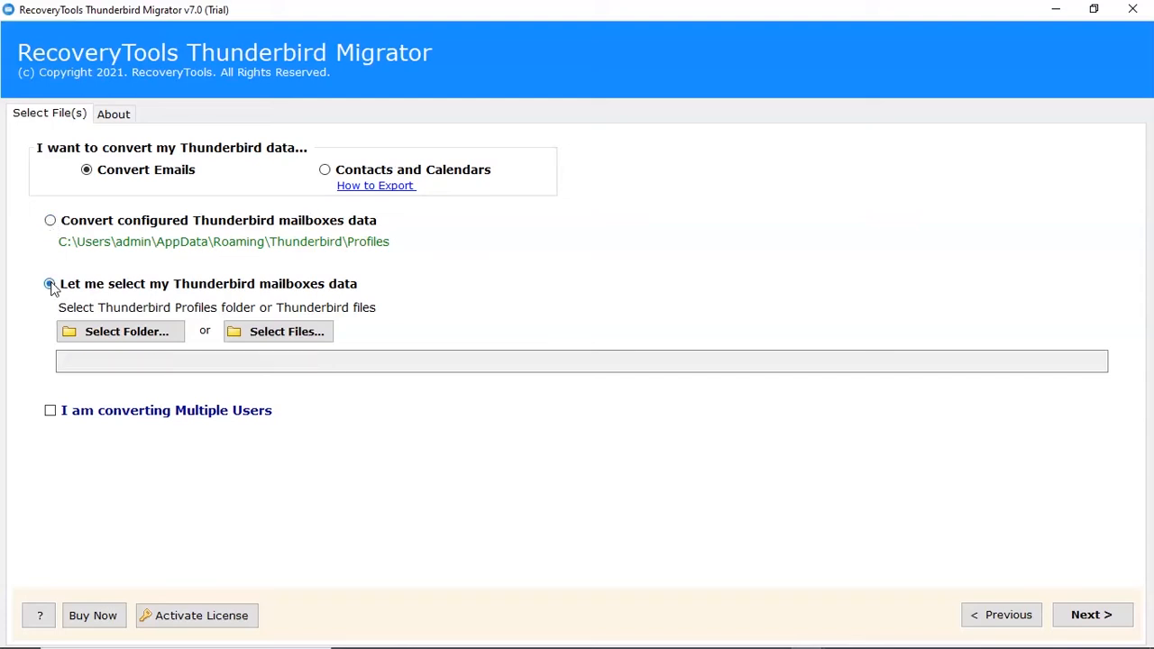
left_click(51, 283)
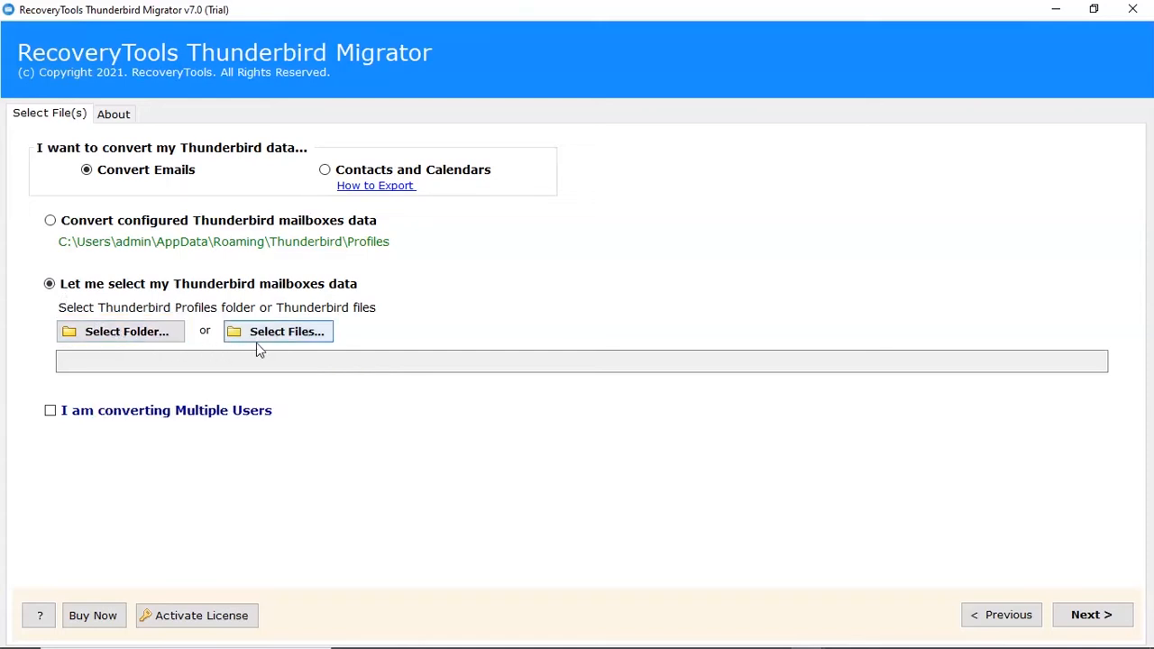
mouse_move(285, 332)
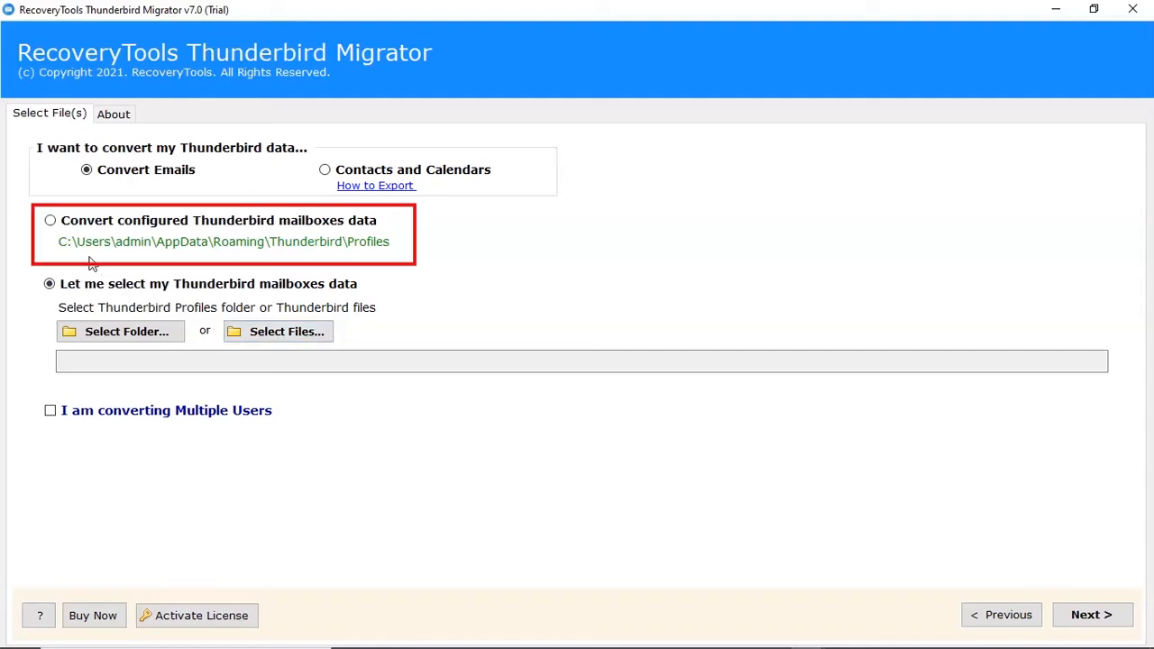
left_click(51, 220)
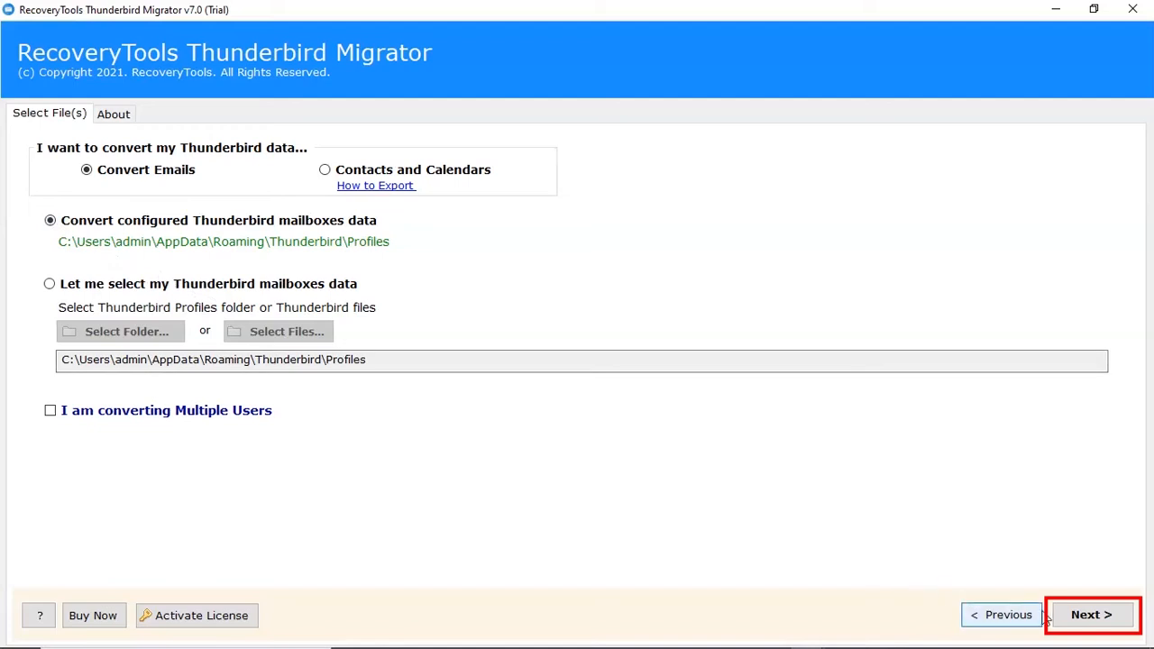
Check the root Profiles node so all Thunderbird folders are selected, and reach the saving options
left_click(1092, 614)
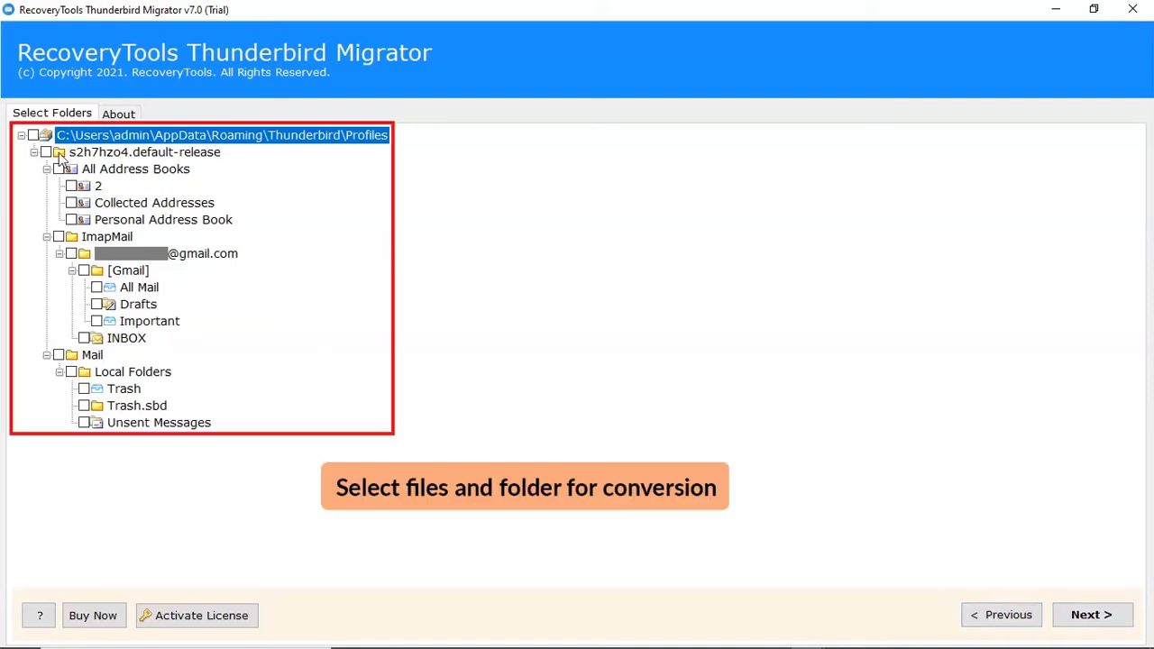
left_click(32, 135)
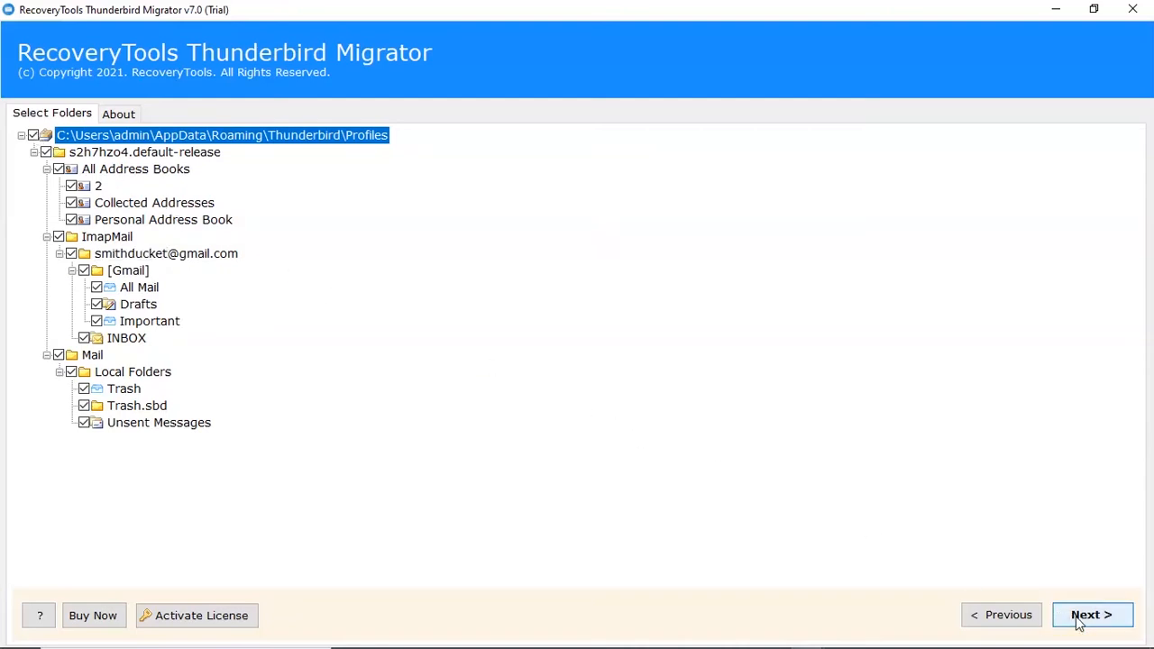
left_click(1093, 613)
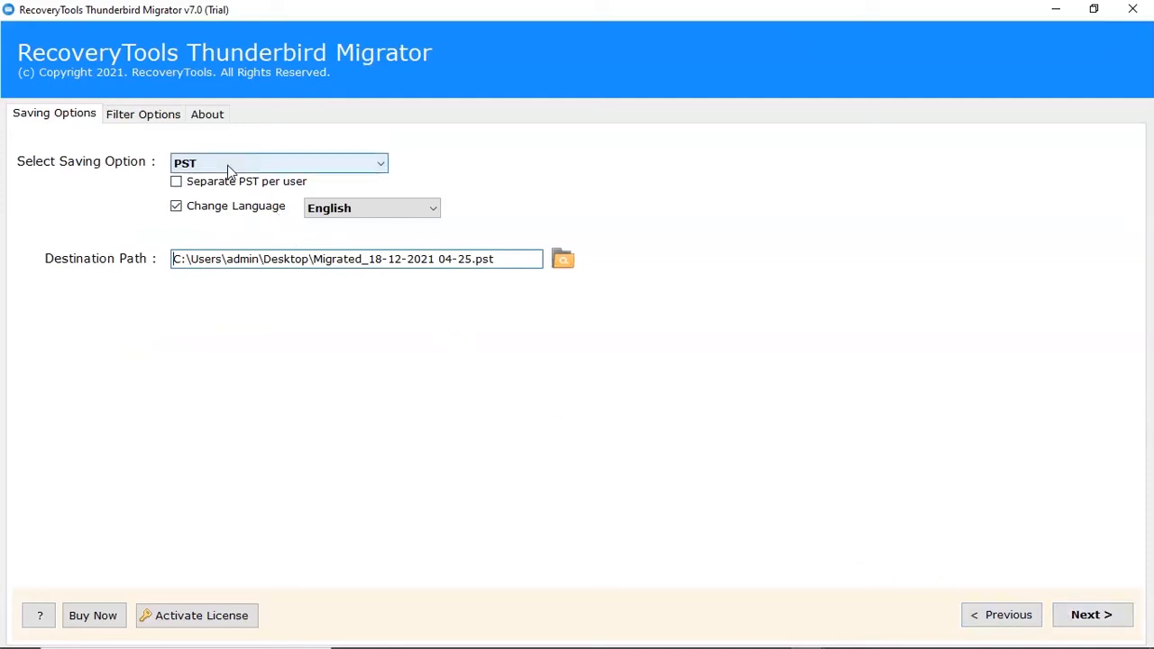
Choose Outlook.com as the saving option and enter the account email and password
left_click(279, 162)
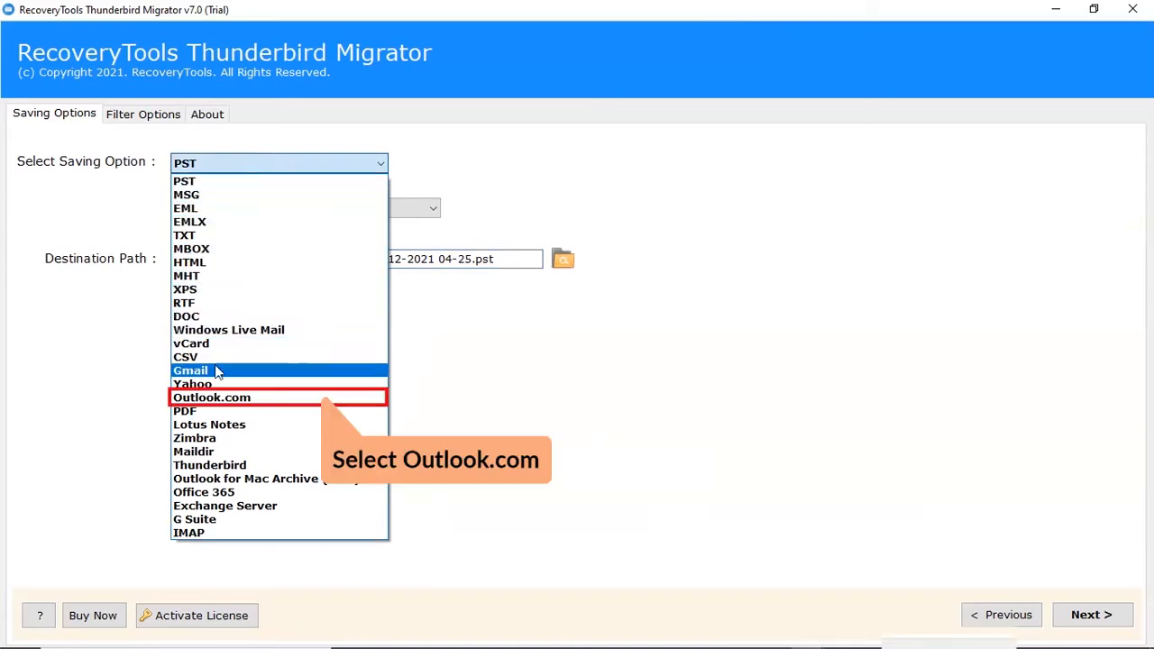
left_click(211, 397)
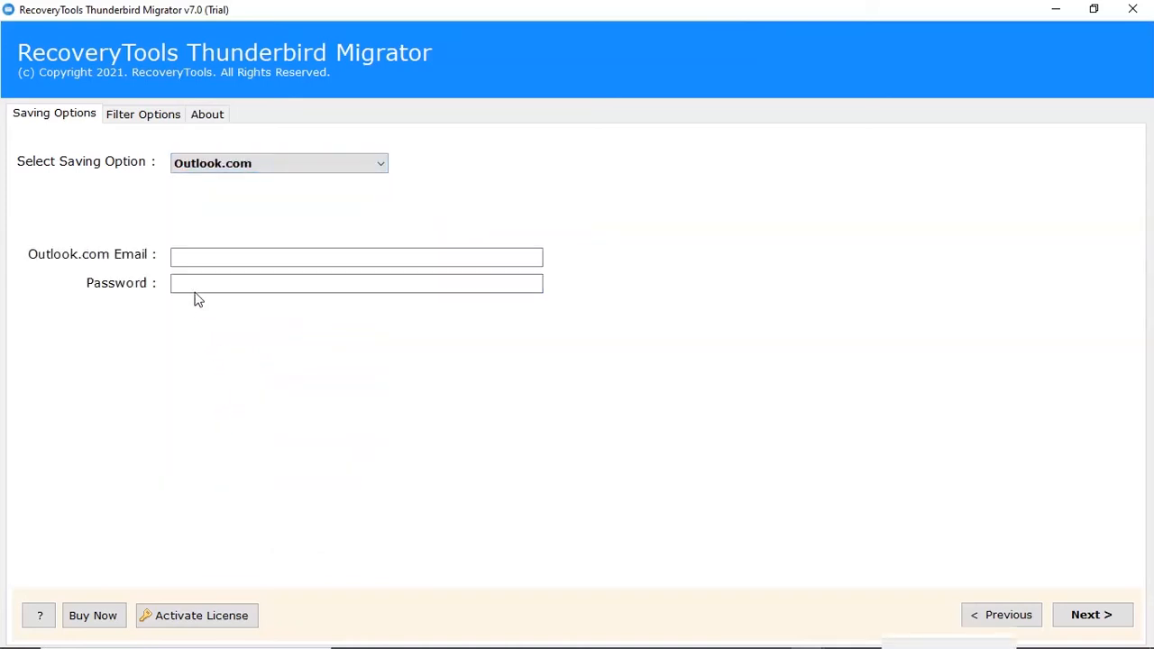
left_click(358, 257)
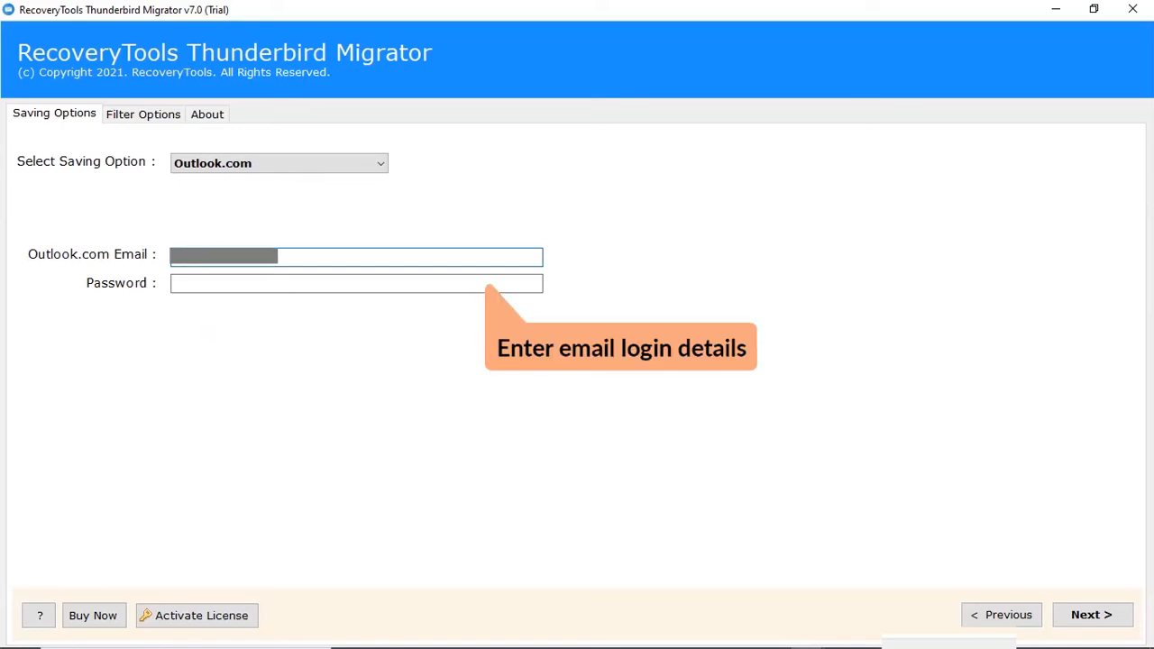
type("outlook")
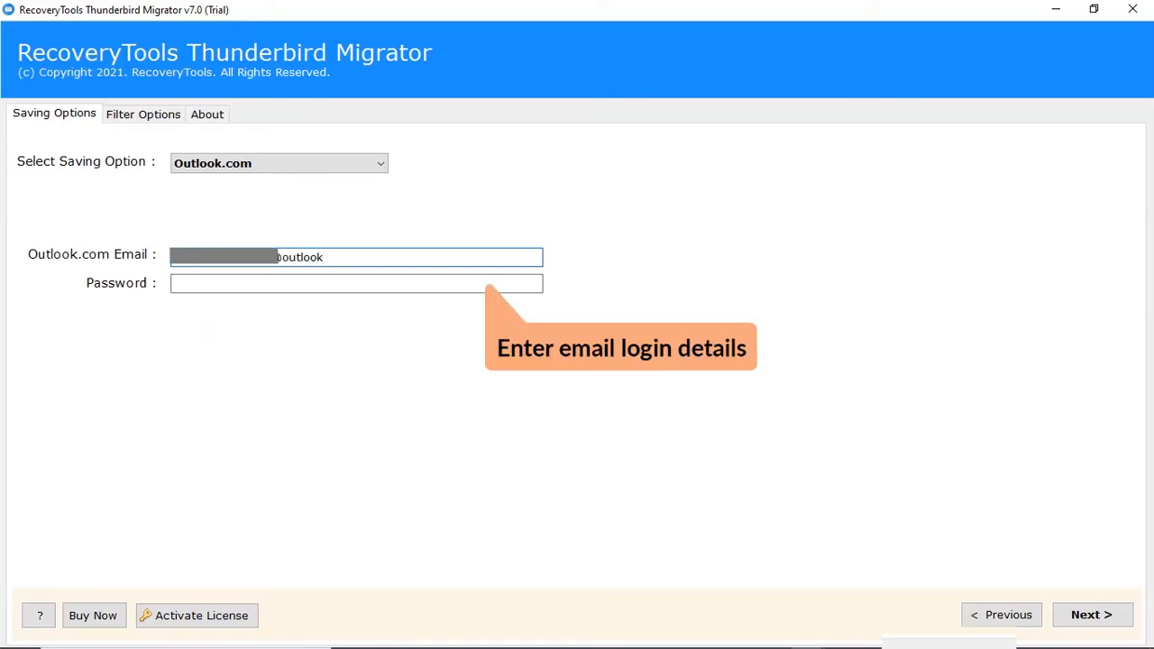
type("•••••")
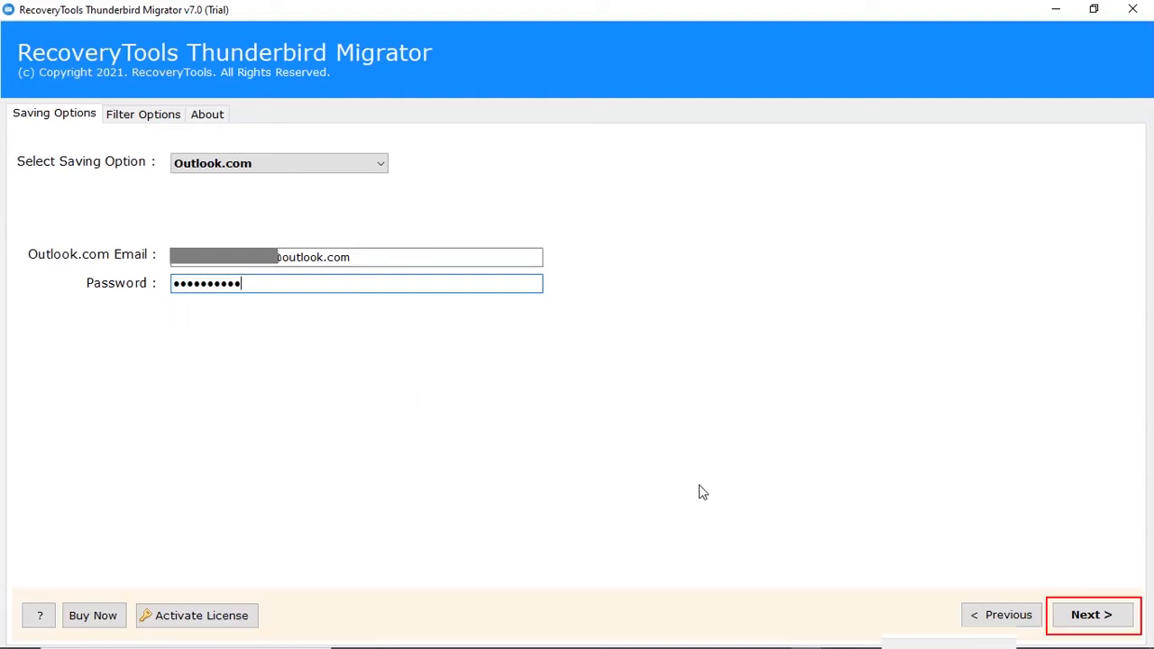
Run the migration to Outlook.com and dismiss the success and trial-edition notices
left_click(1094, 614)
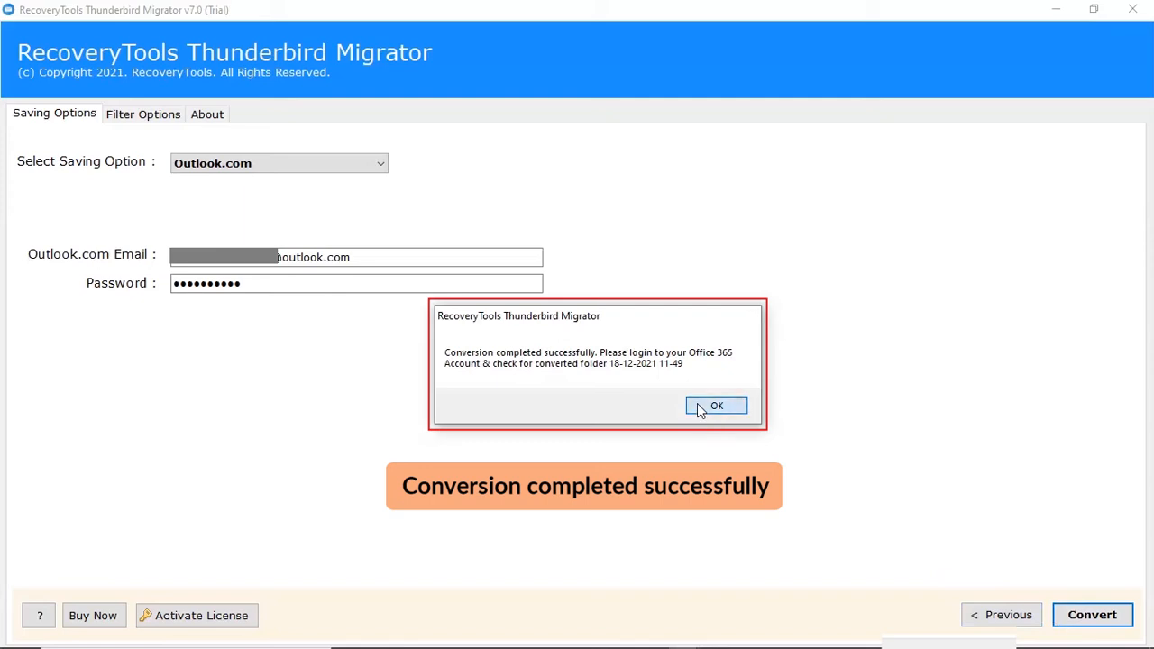
left_click(718, 404)
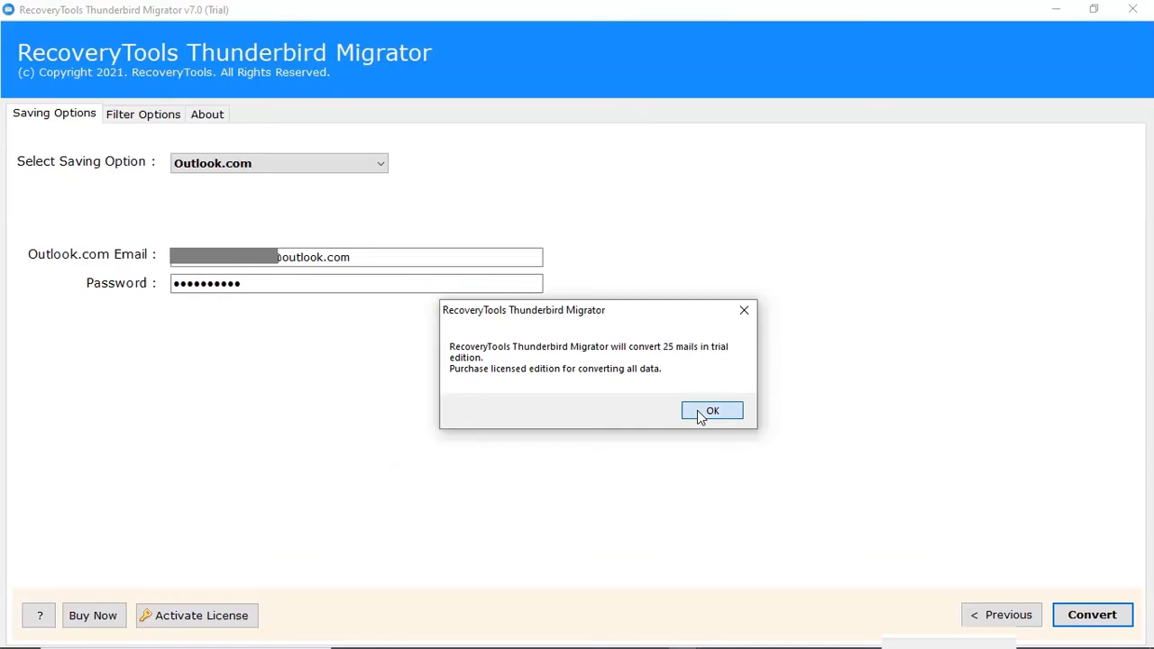
left_click(711, 412)
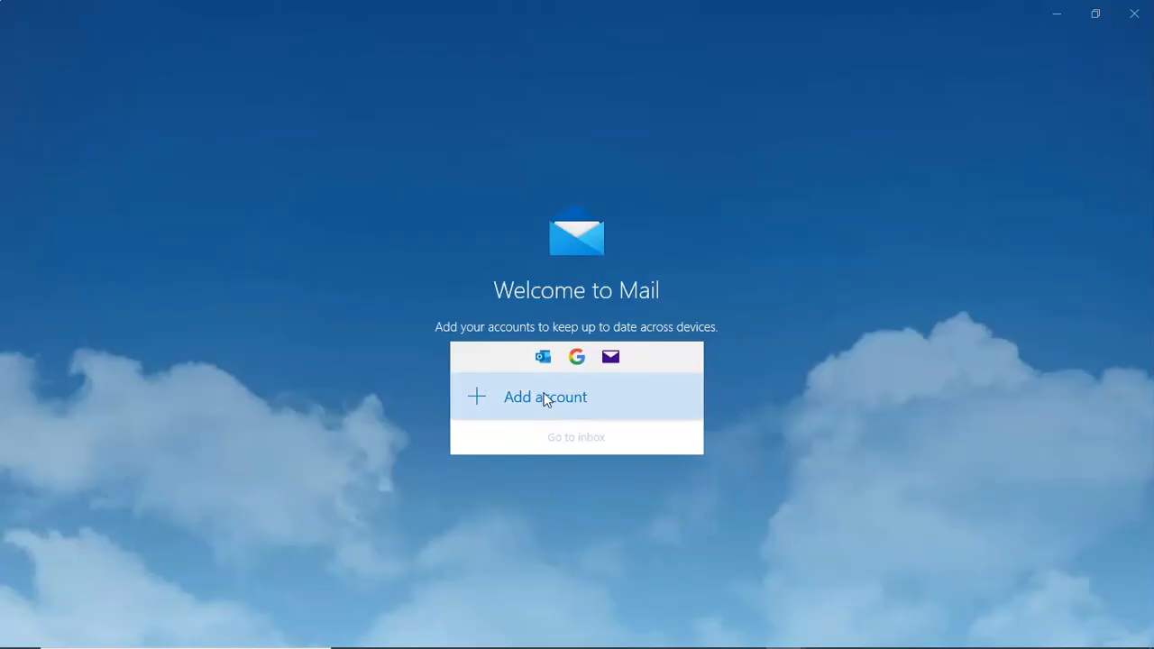
left_click(544, 397)
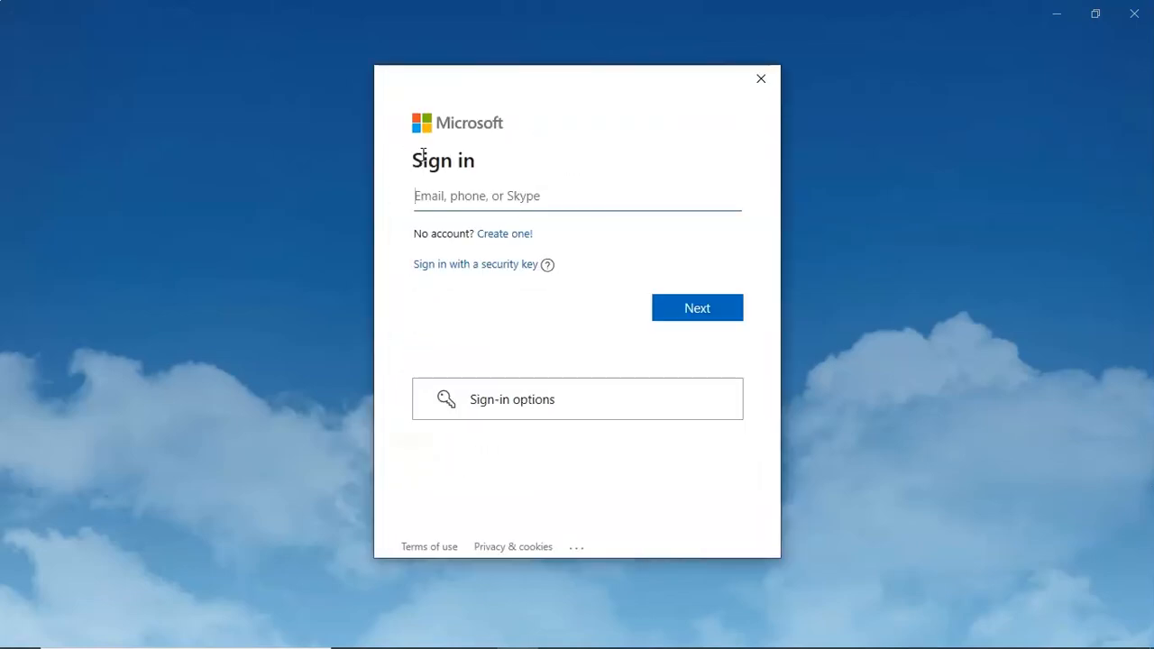
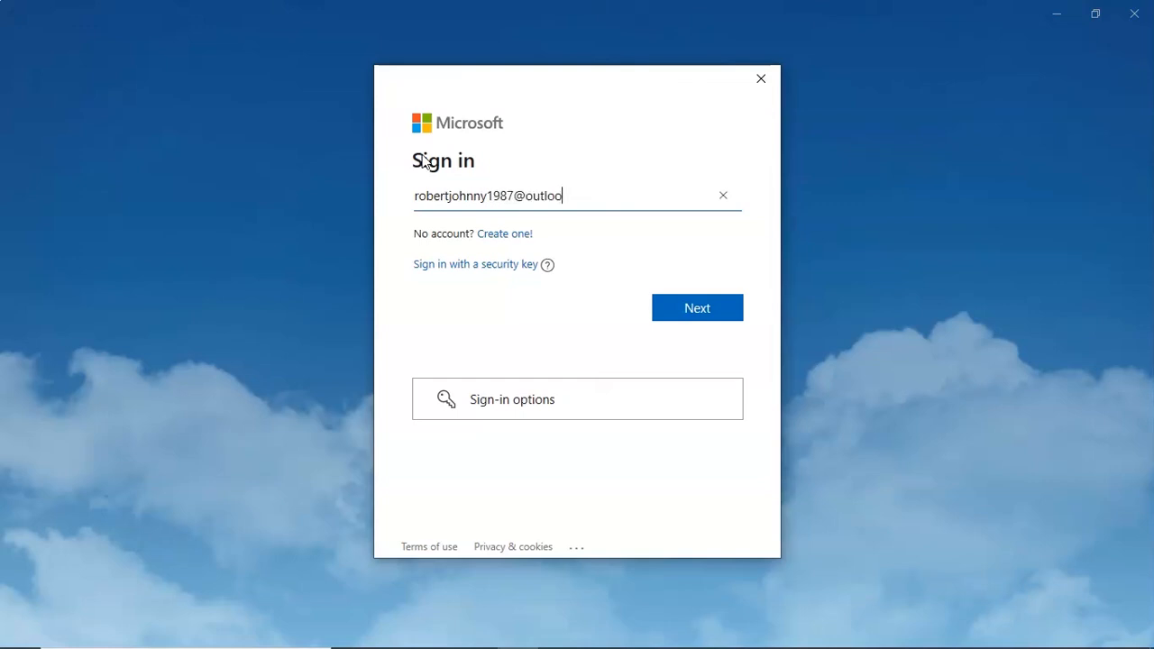
left_click(697, 307)
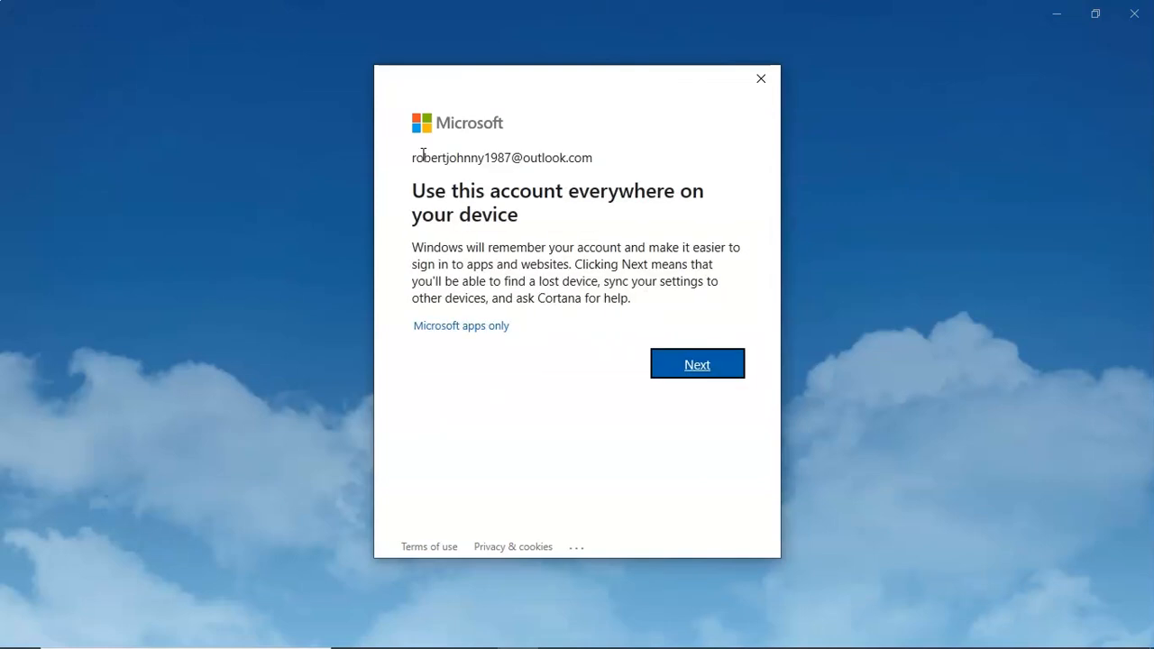
left_click(697, 364)
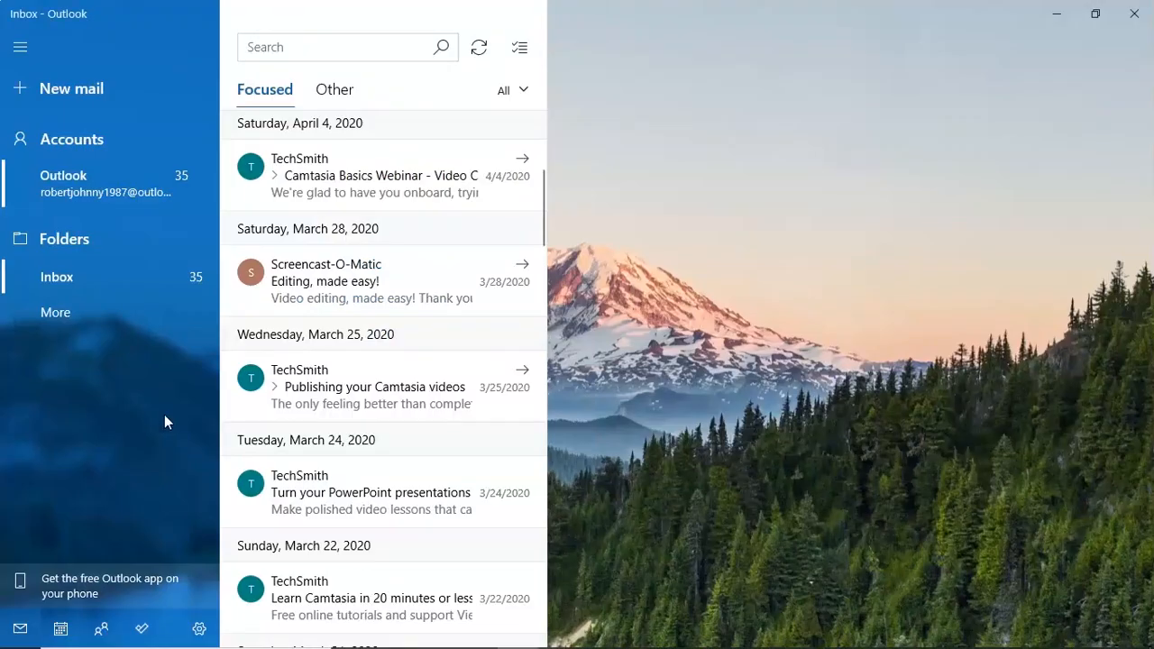
left_click(65, 238)
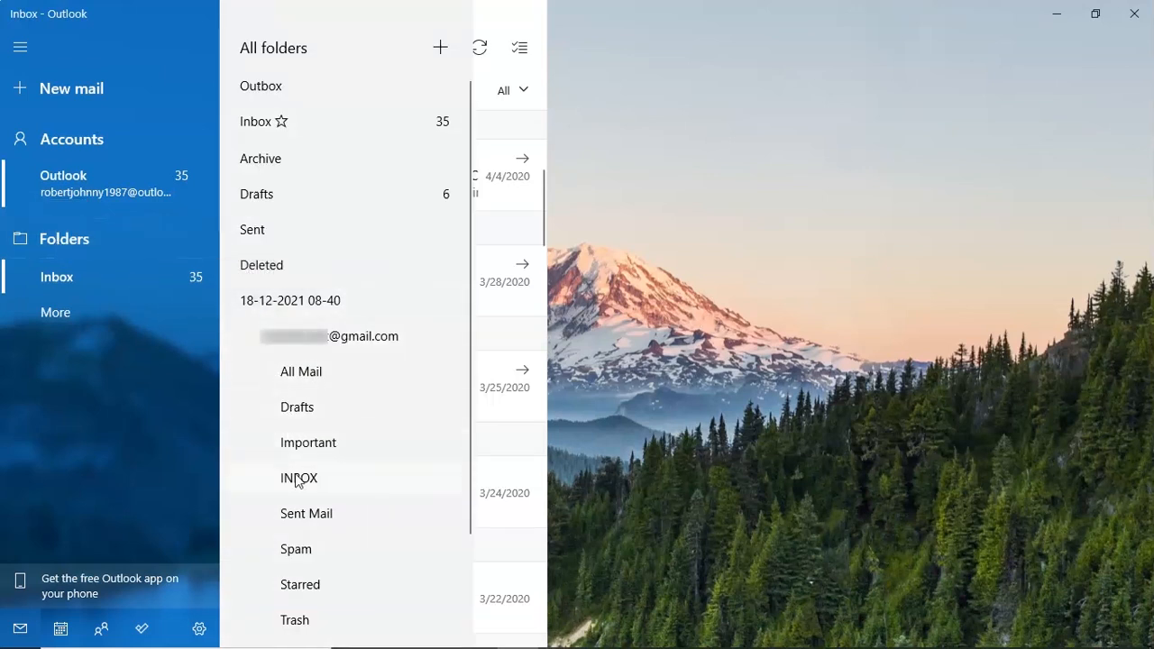
left_click(299, 478)
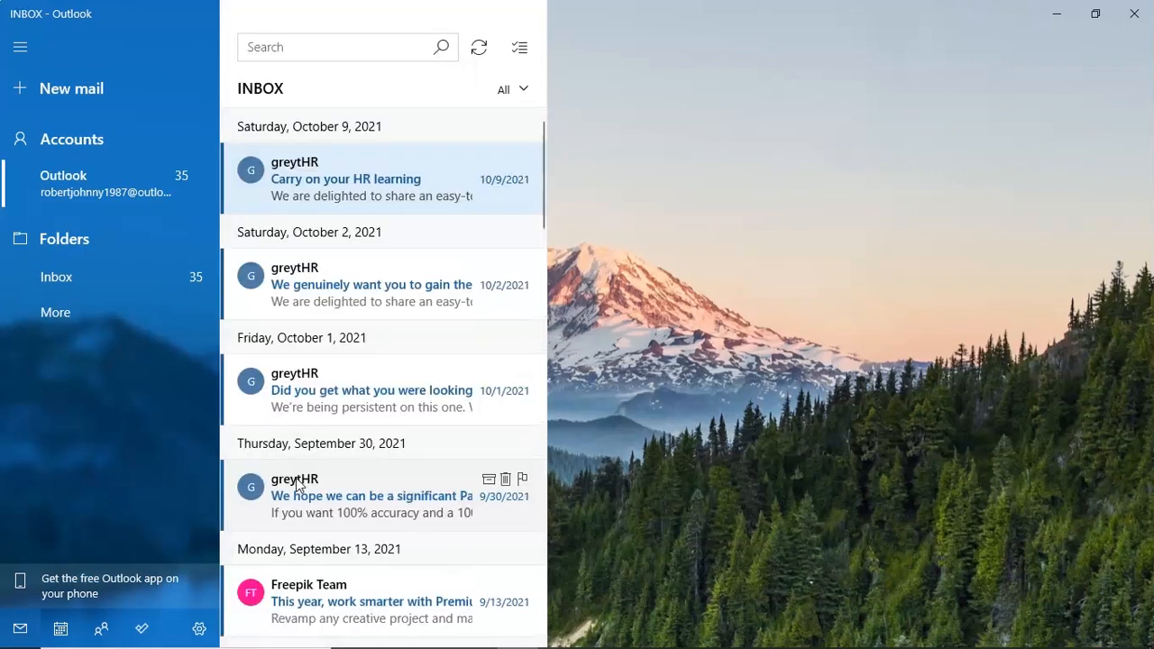